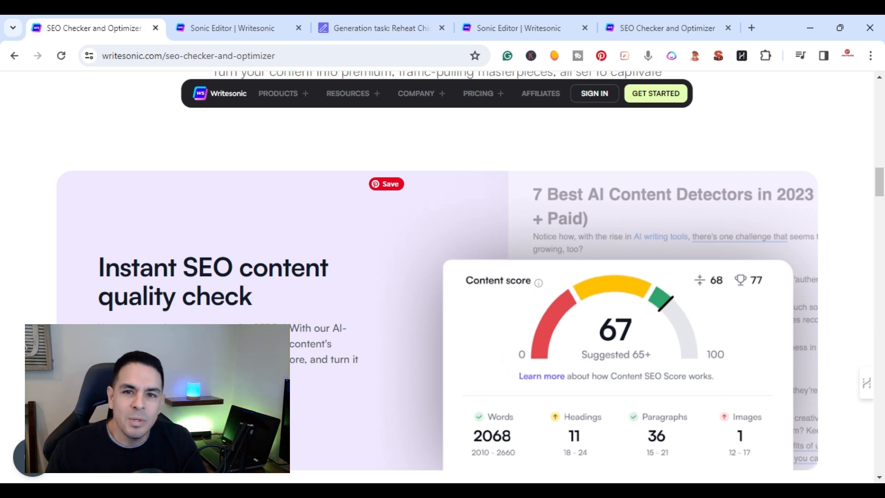
Step: Scroll down the SEO Checker marketing page toward the Sonic Editor entry
scroll("down", 3)
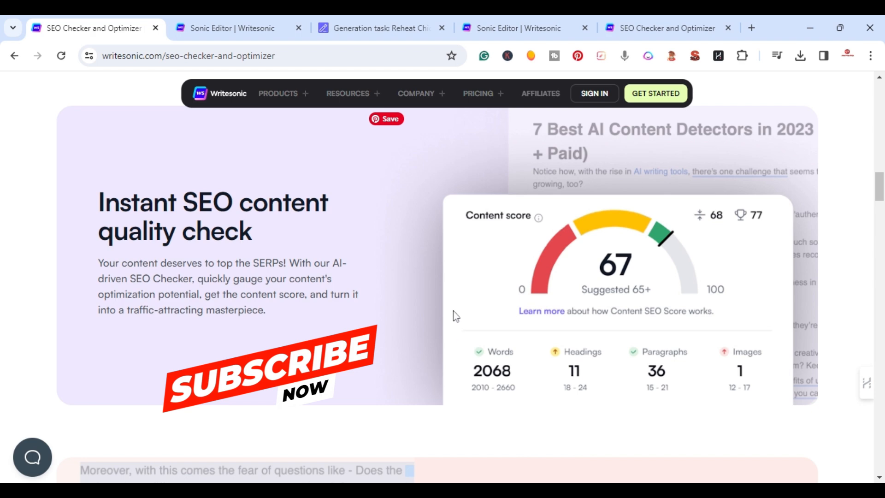
mouse_move(446, 270)
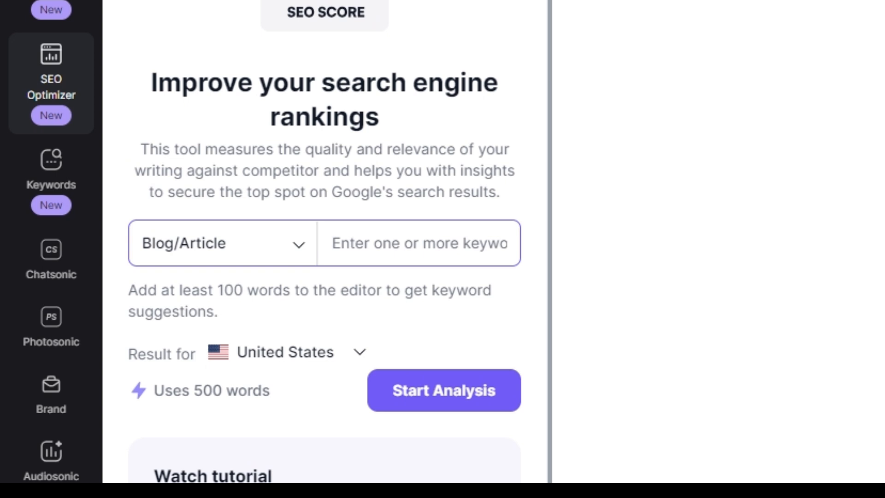
Step: Analyze keyword 'chicken breast in air fryer' as Blog/Article with United States results
left_click(417, 243)
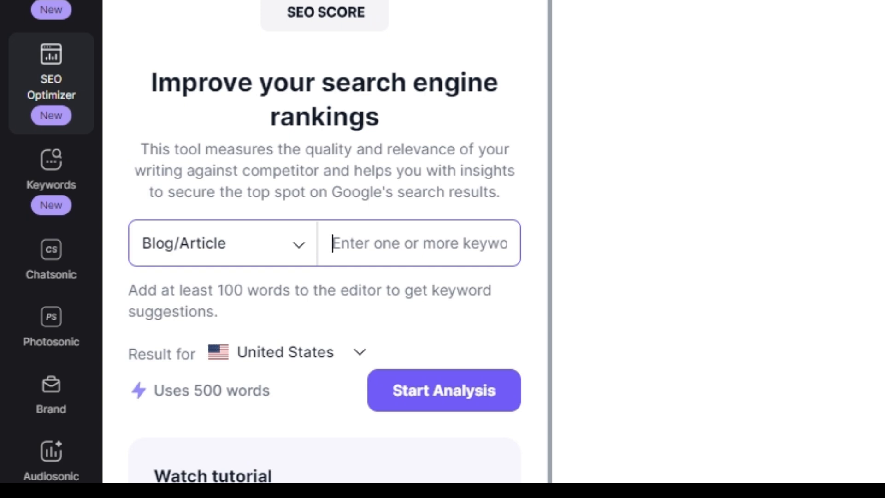
mouse_move(370, 46)
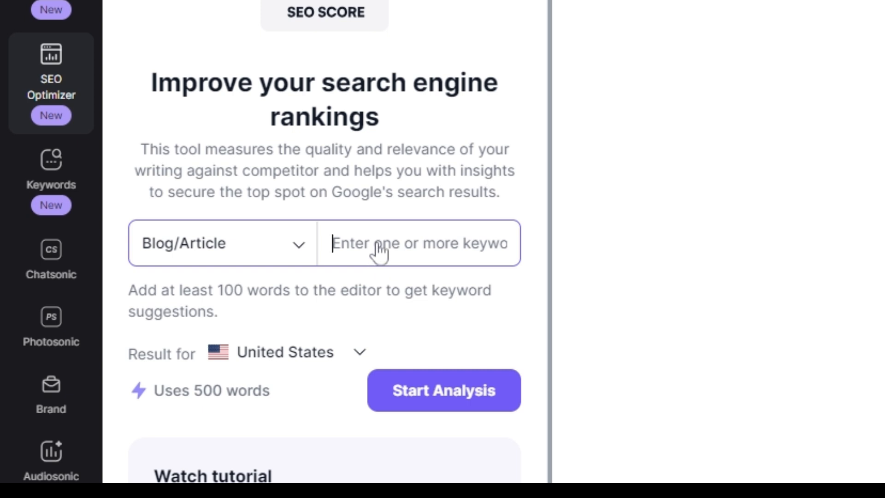
type("chicken breast in air fryer")
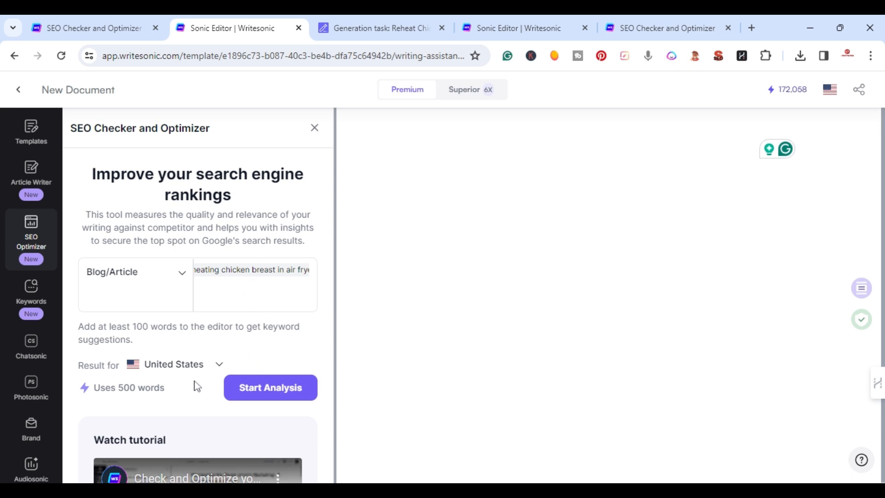
mouse_move(197, 385)
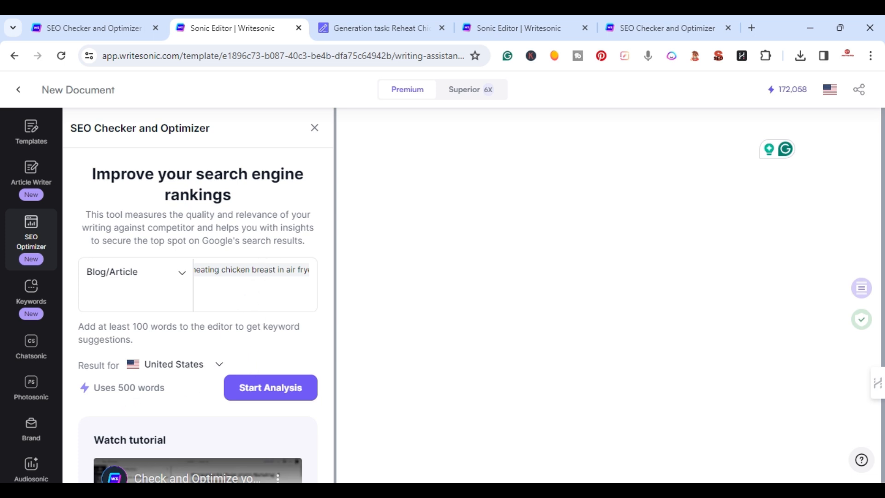
mouse_move(194, 391)
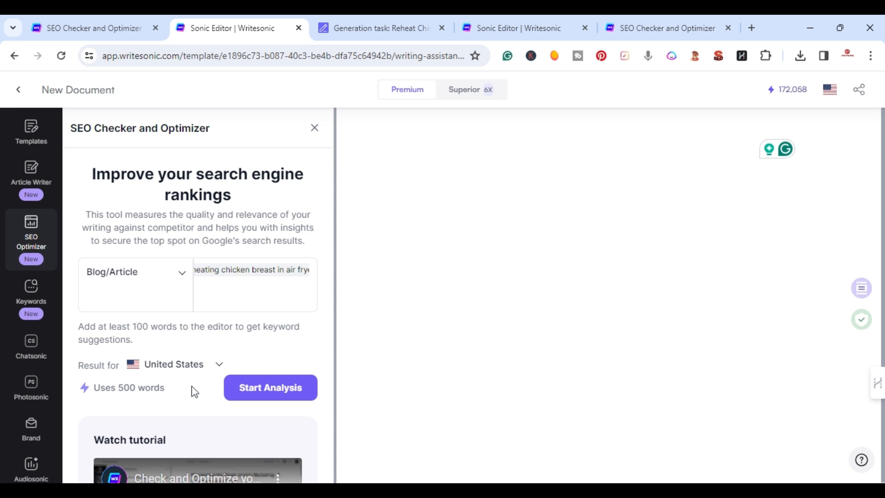
left_click(270, 387)
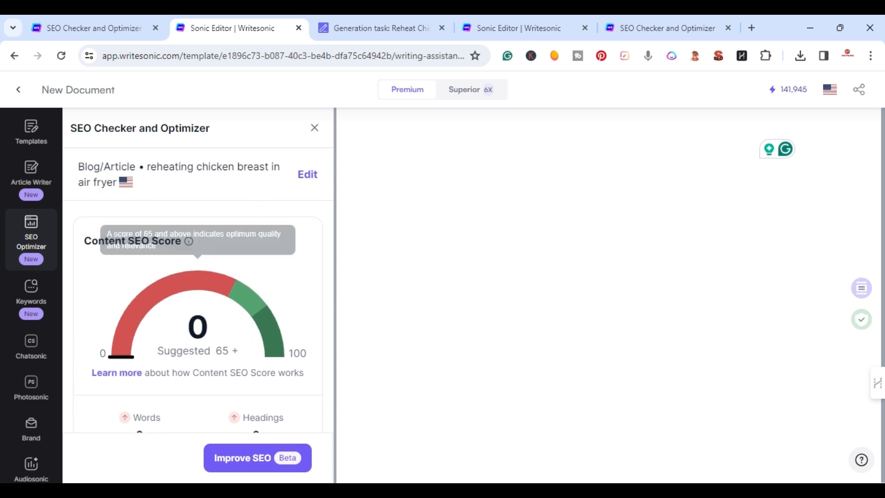
mouse_move(135, 265)
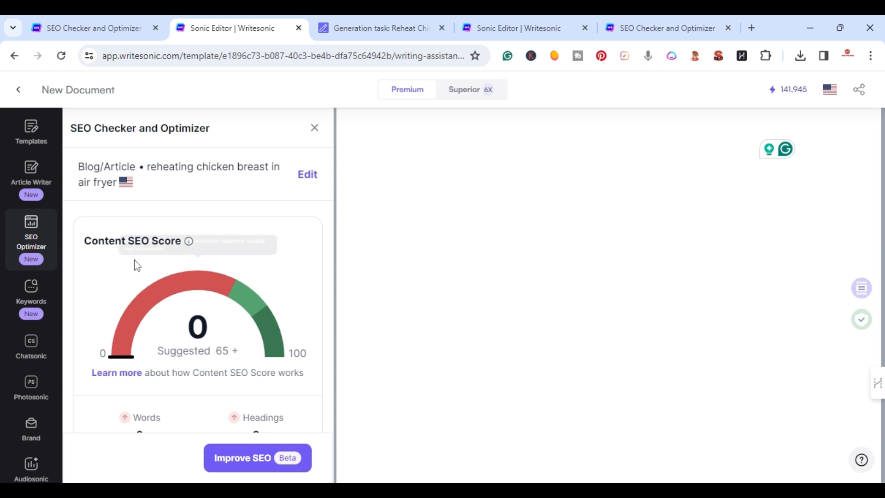
mouse_move(188, 241)
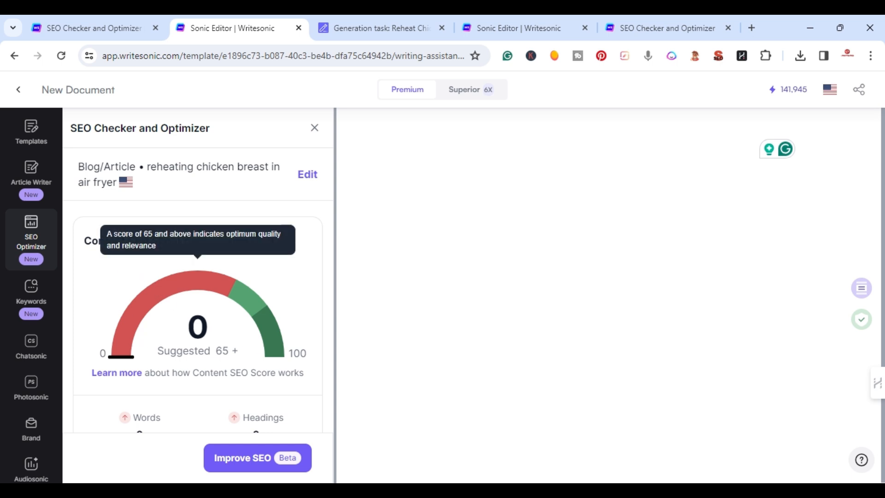
scroll("down", 3)
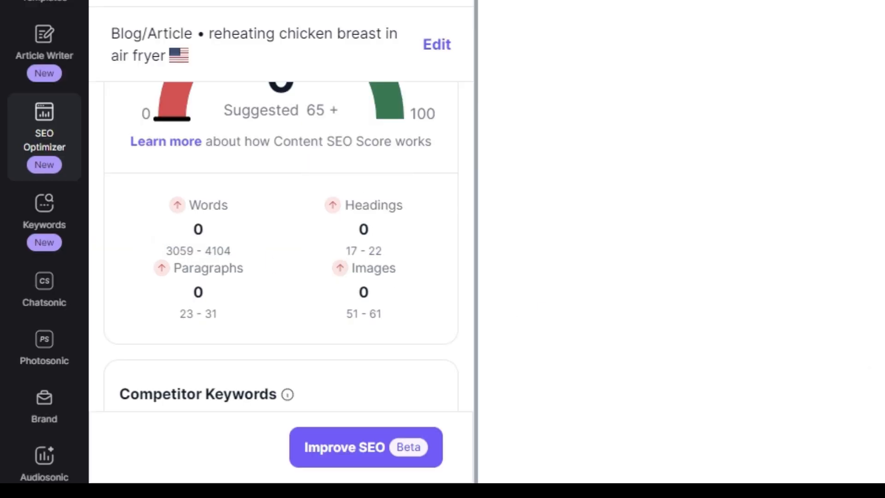
mouse_move(278, 386)
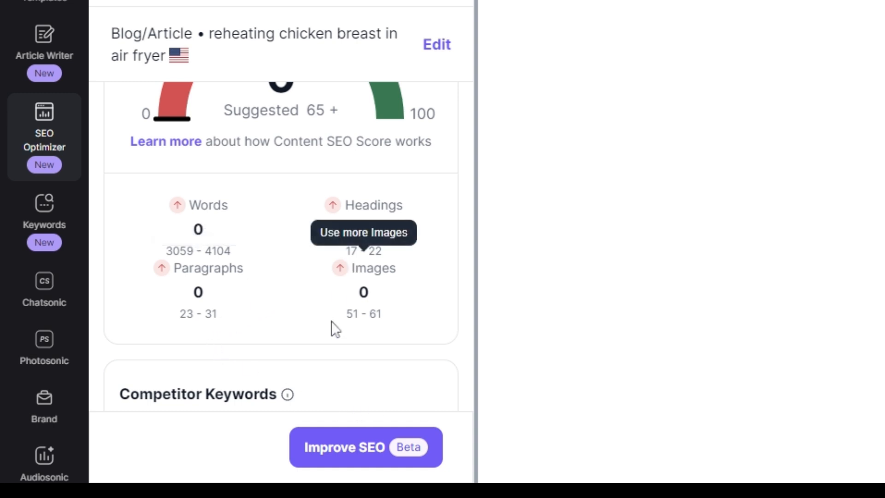
scroll("down", 3)
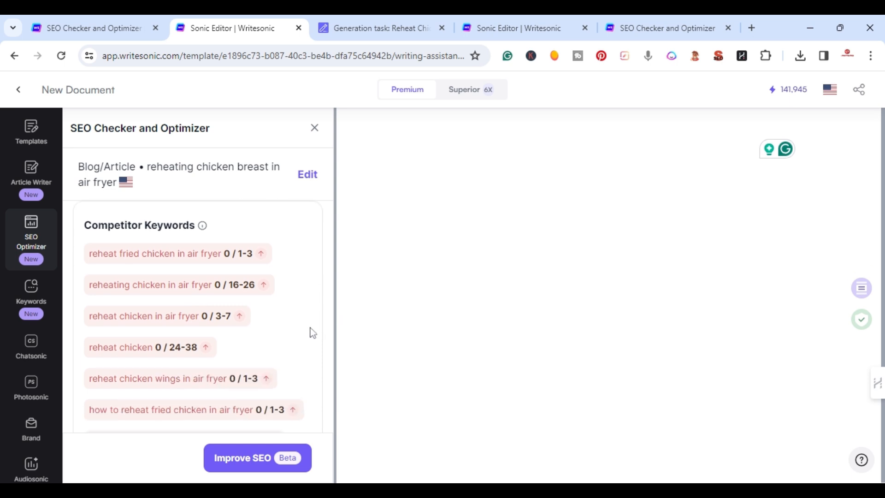
scroll("down", 3)
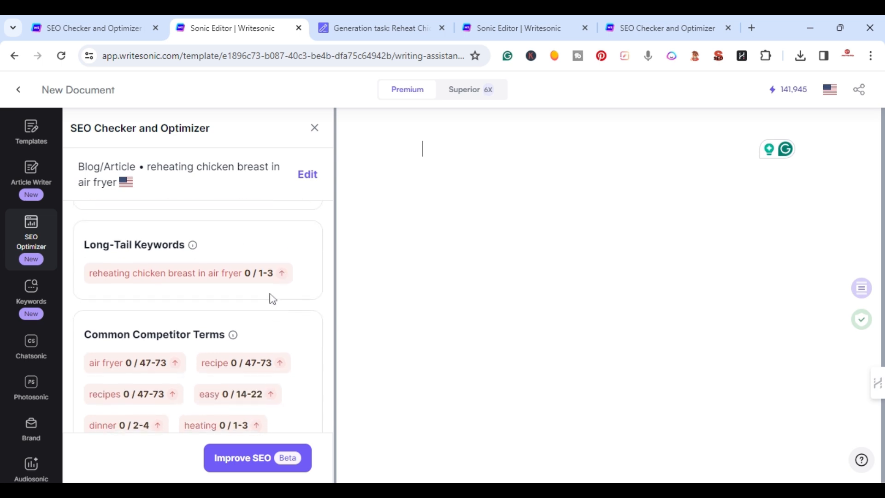
scroll("down", 3)
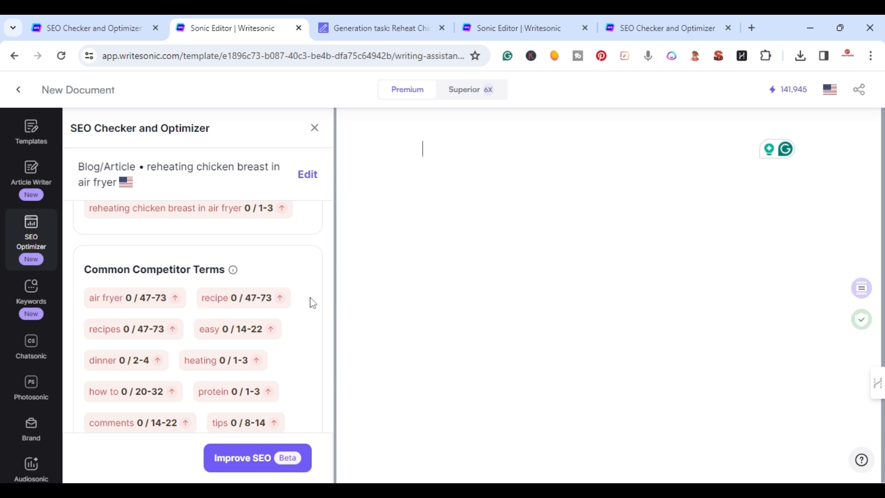
scroll("down", 3)
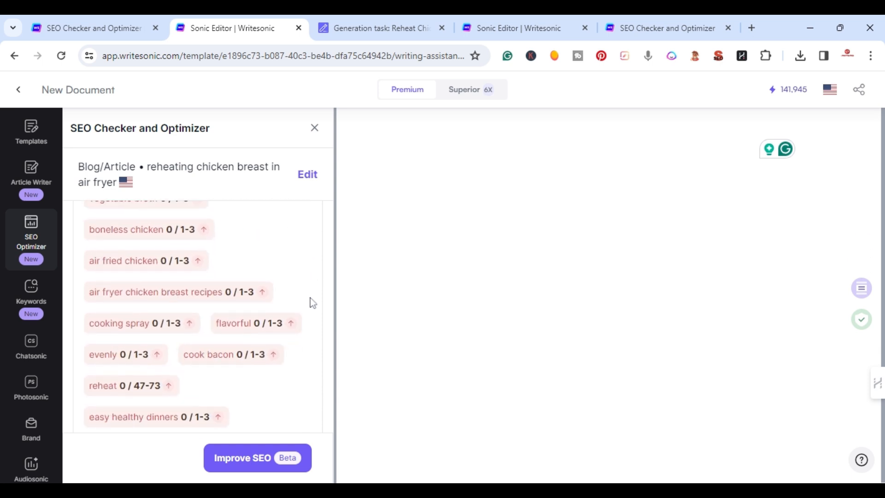
scroll("down", 3)
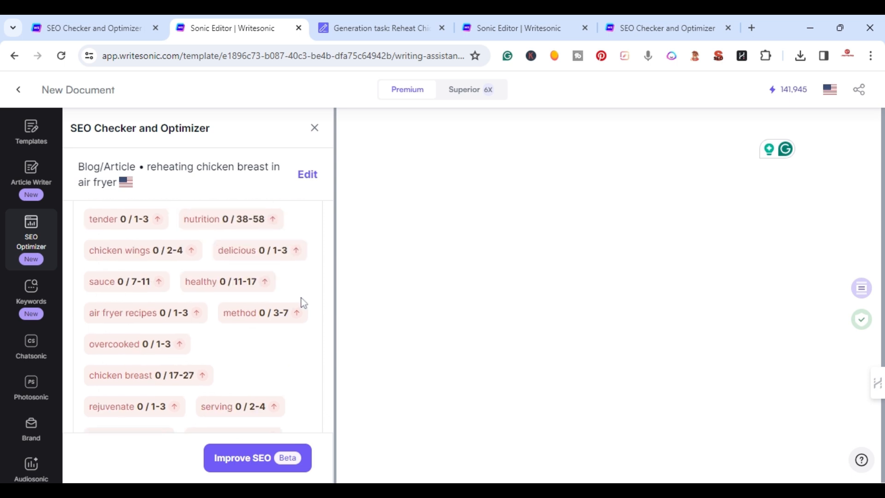
Step: Copy the 3227-word 'Reheat Chicken Breast in Air Fryer Perfectly' article from SEOWriting.AI
left_click(381, 28)
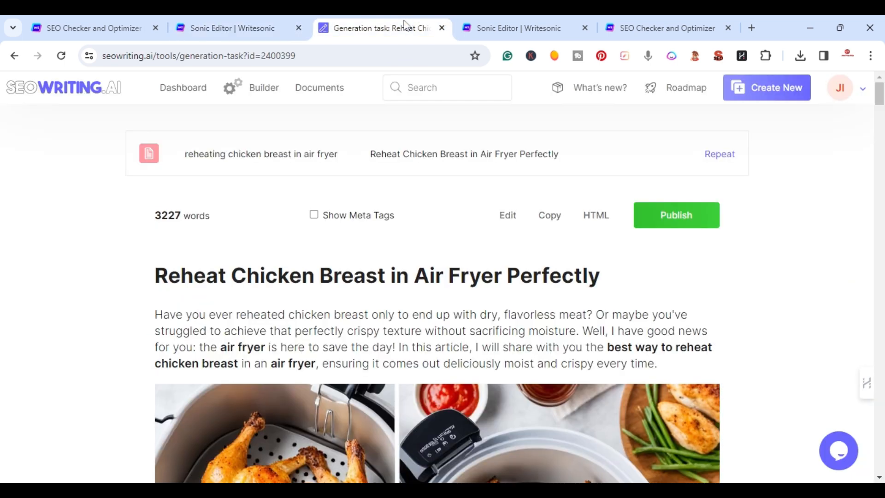
mouse_move(73, 111)
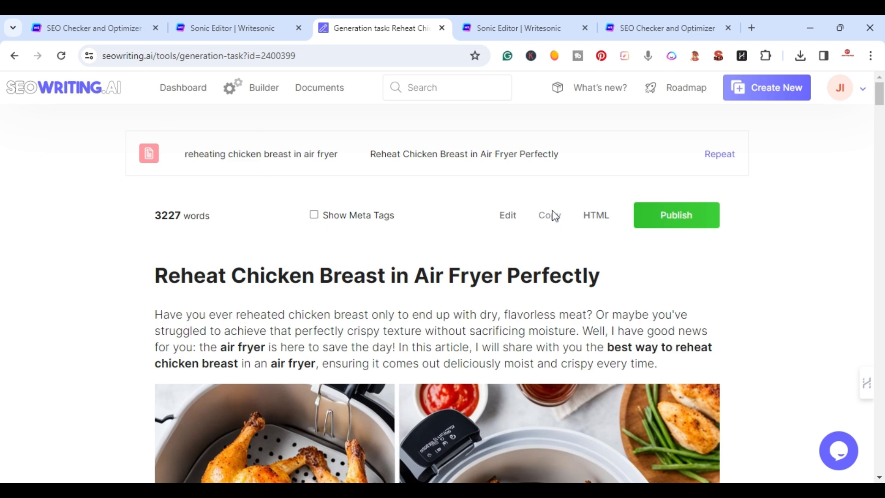
left_click(548, 215)
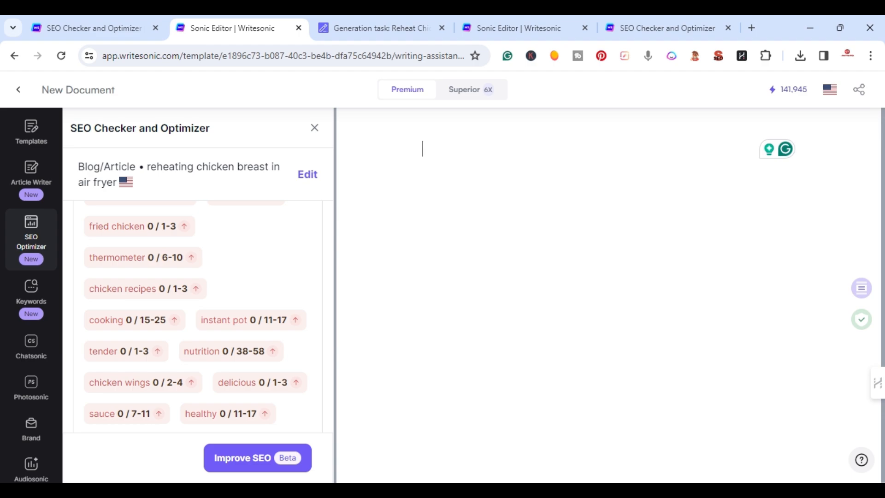
Step: Paste the copied article into the blank document and scroll to its 59 content score
left_click(256, 458)
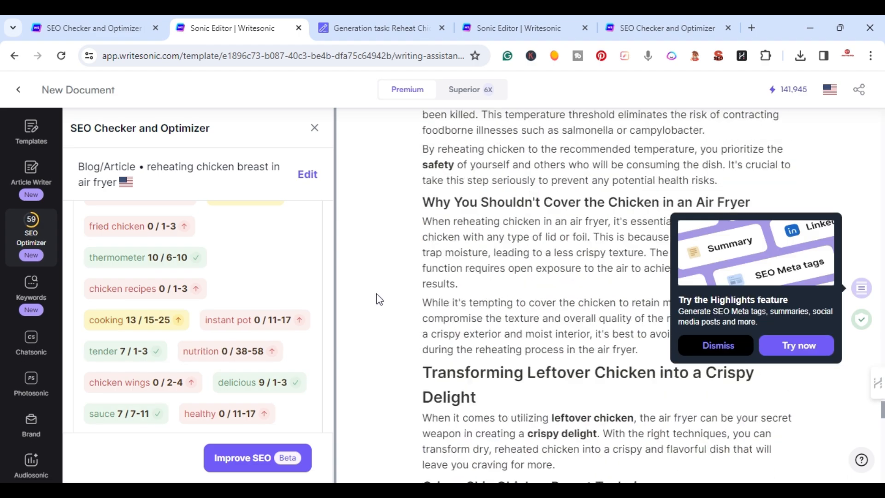
scroll("down", 3)
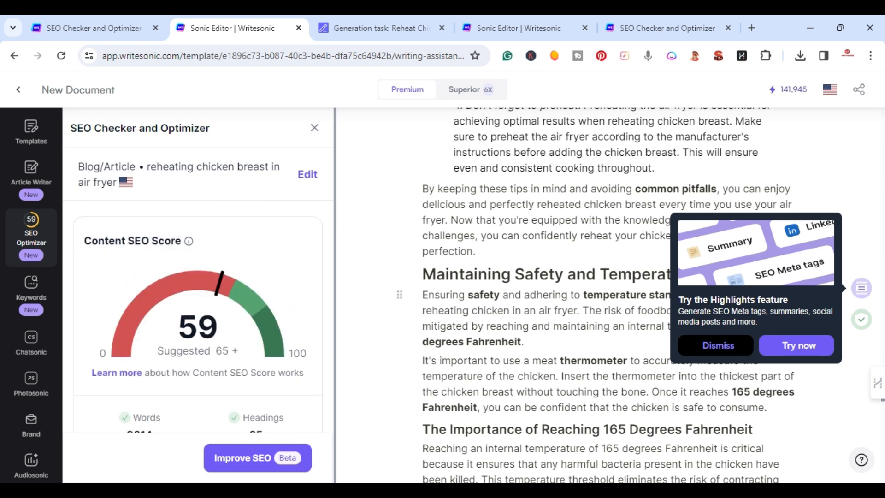
mouse_move(189, 241)
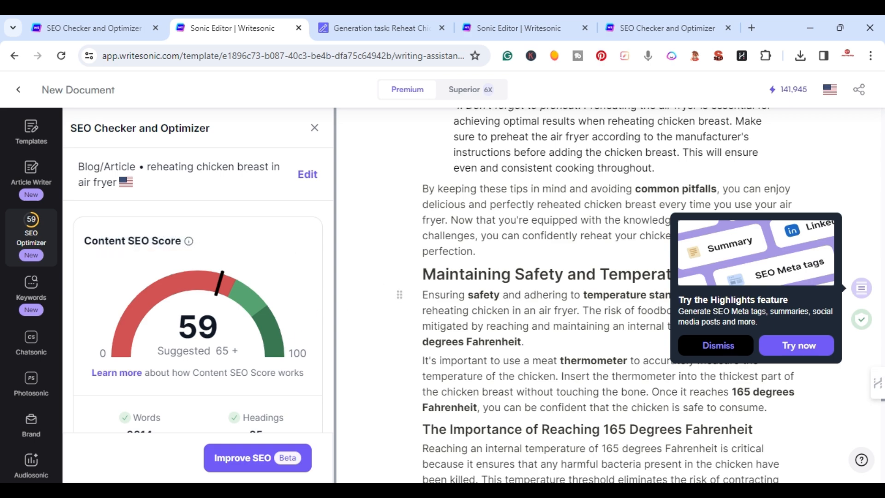
scroll("down", 3)
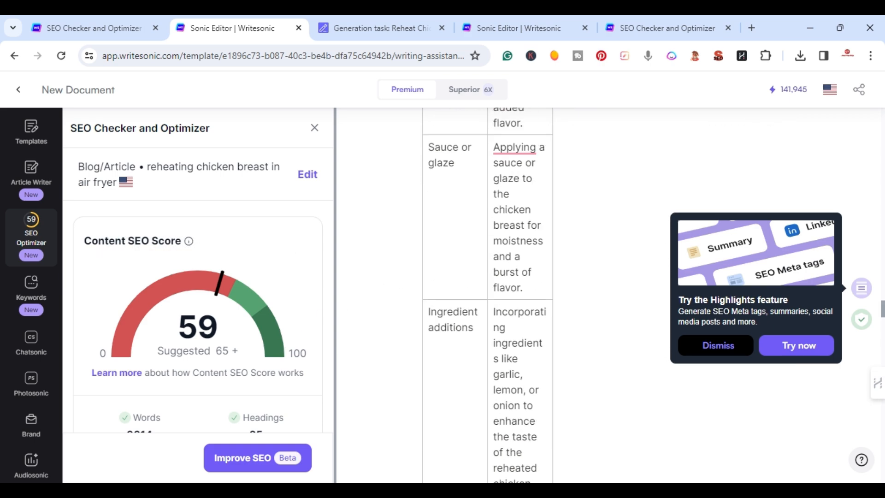
scroll("down", 3)
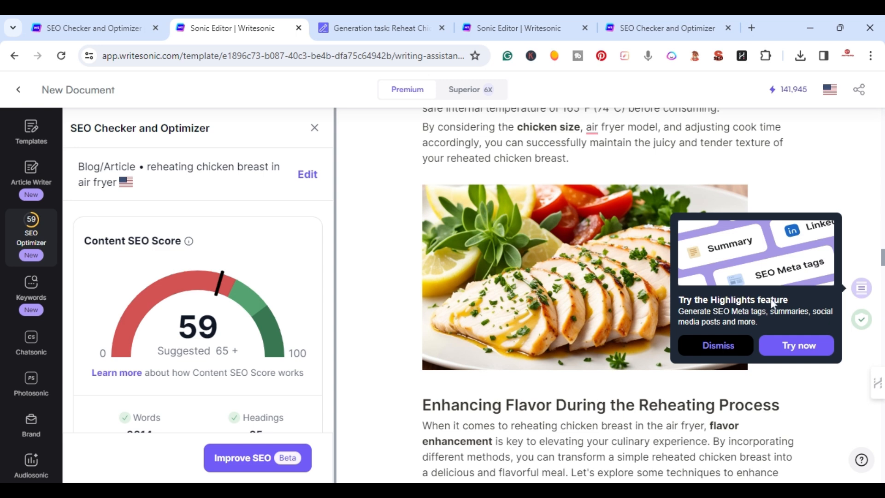
mouse_move(841, 286)
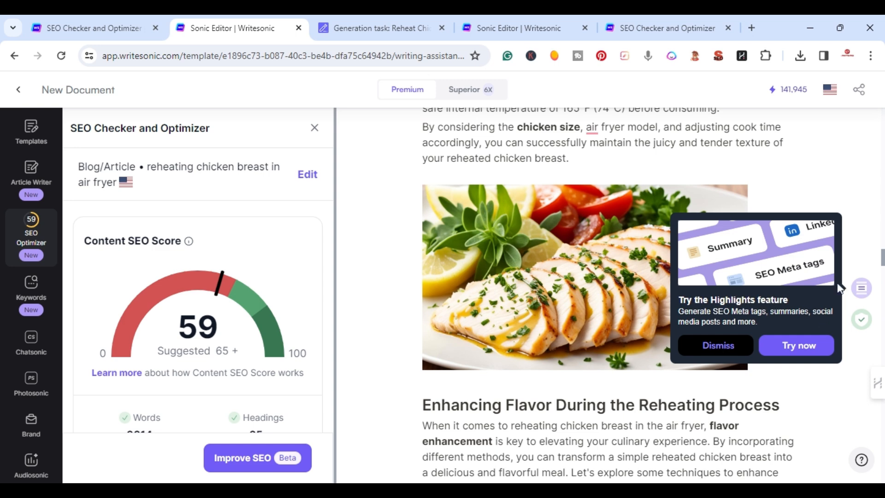
Step: Generate SEO meta tags and a short summary with the Promotional content tool
left_click(796, 345)
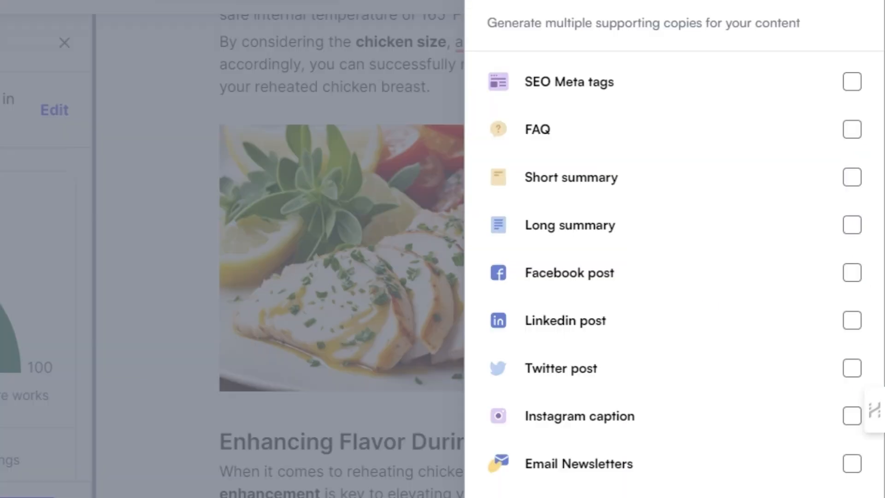
mouse_move(614, 77)
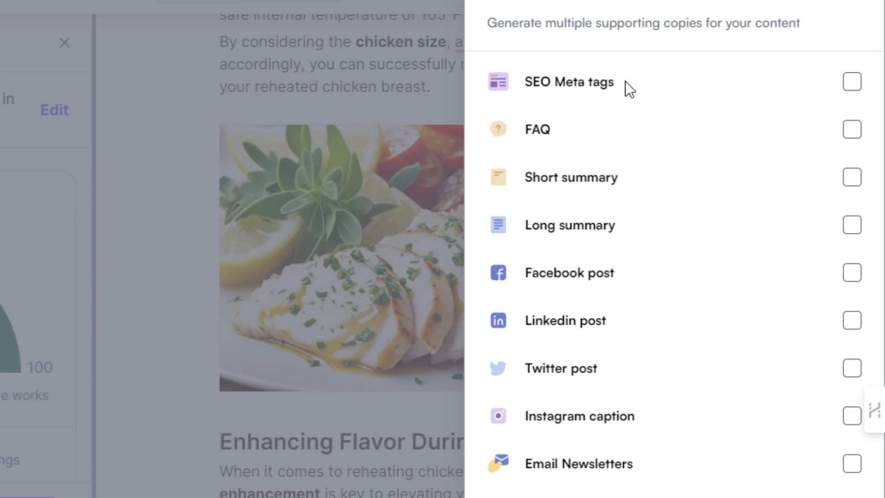
mouse_move(629, 181)
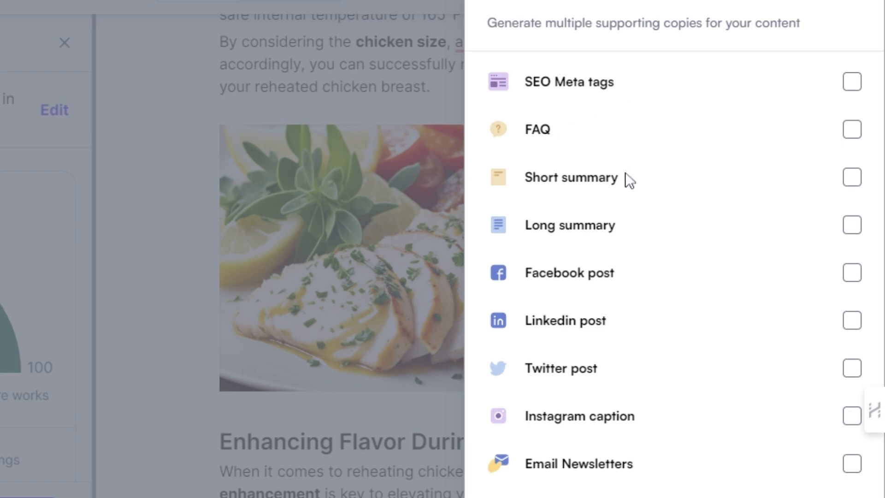
mouse_move(579, 197)
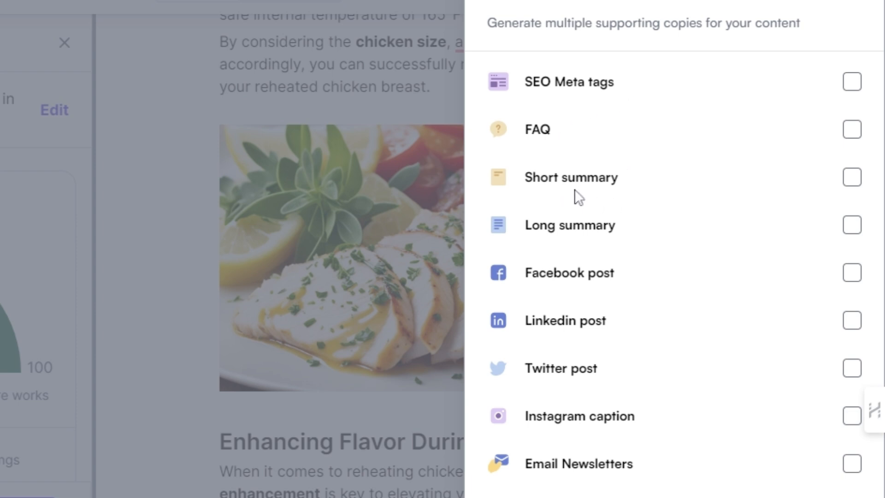
left_click(852, 176)
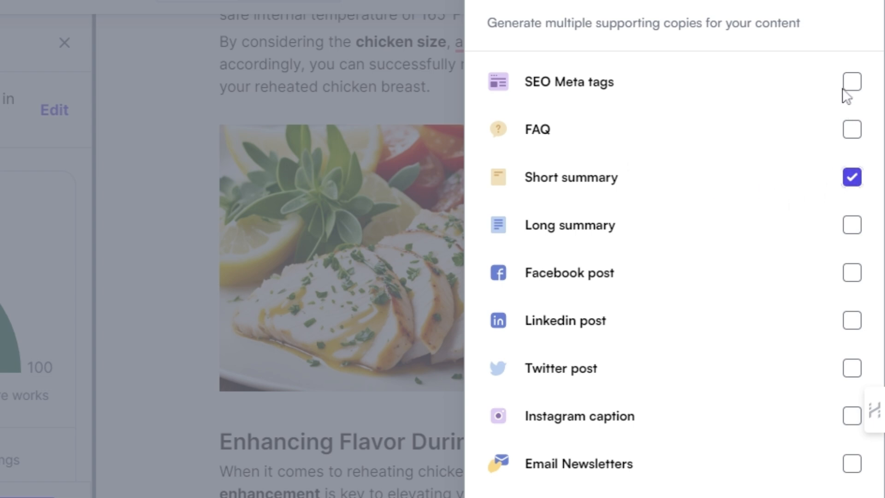
scroll("down", 3)
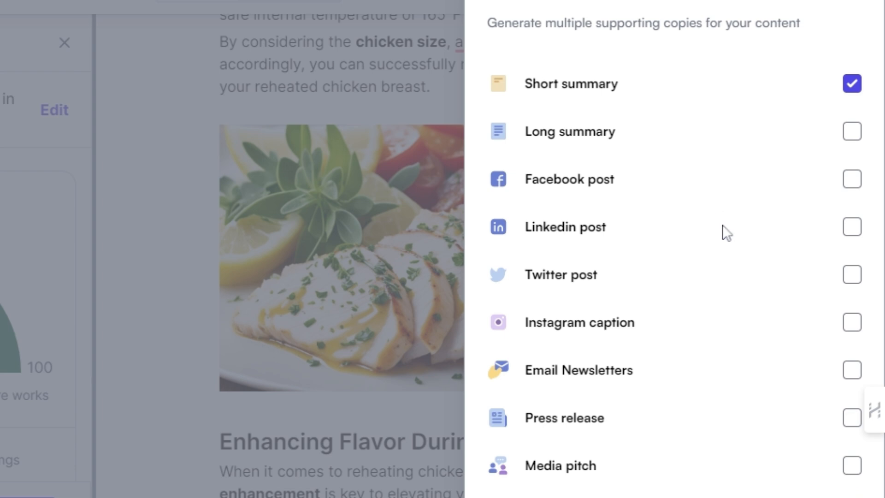
mouse_move(643, 276)
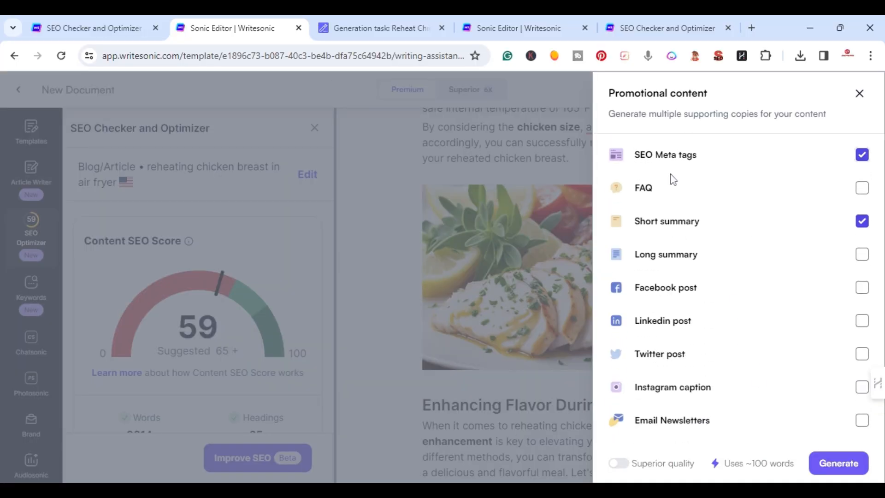
mouse_move(760, 292)
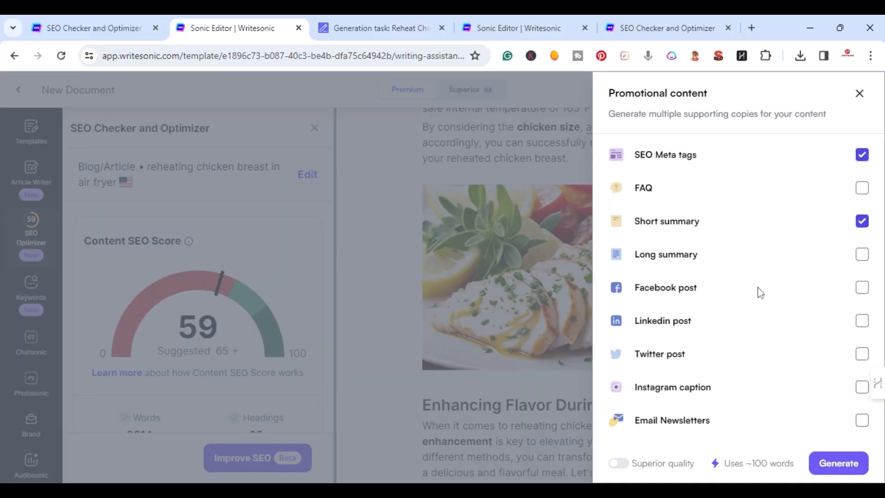
left_click(839, 463)
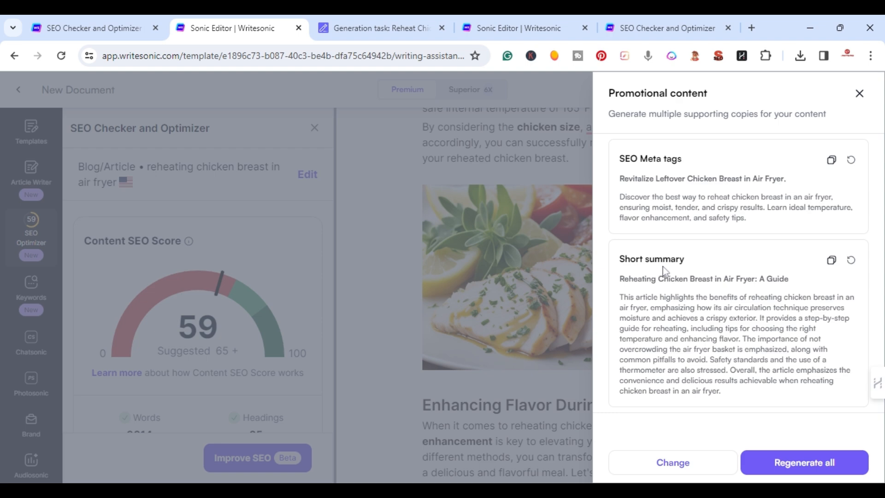
mouse_move(665, 271)
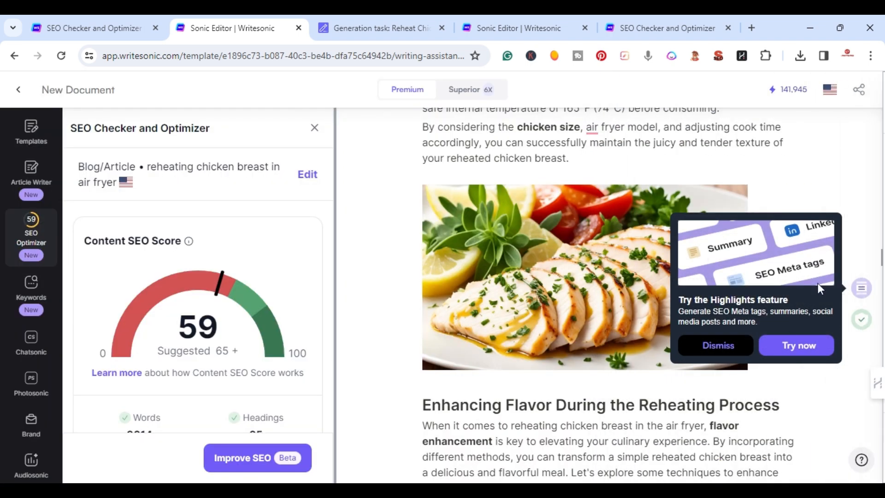
mouse_move(862, 320)
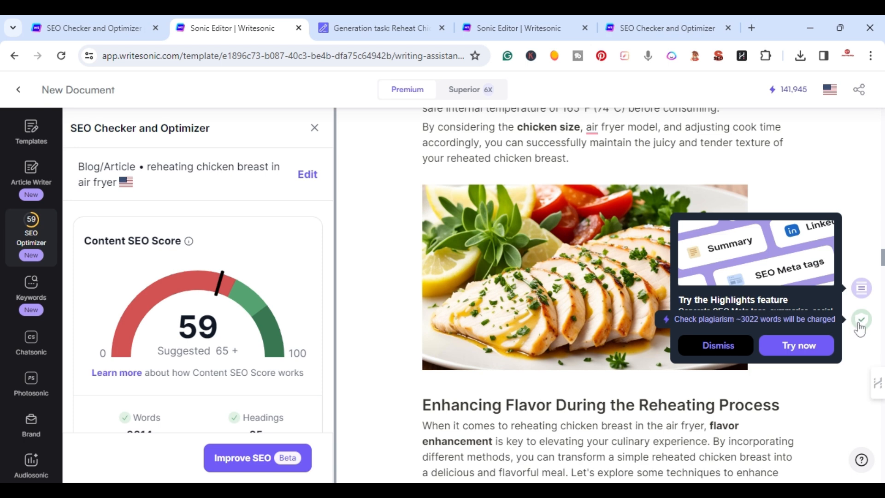
mouse_move(862, 331)
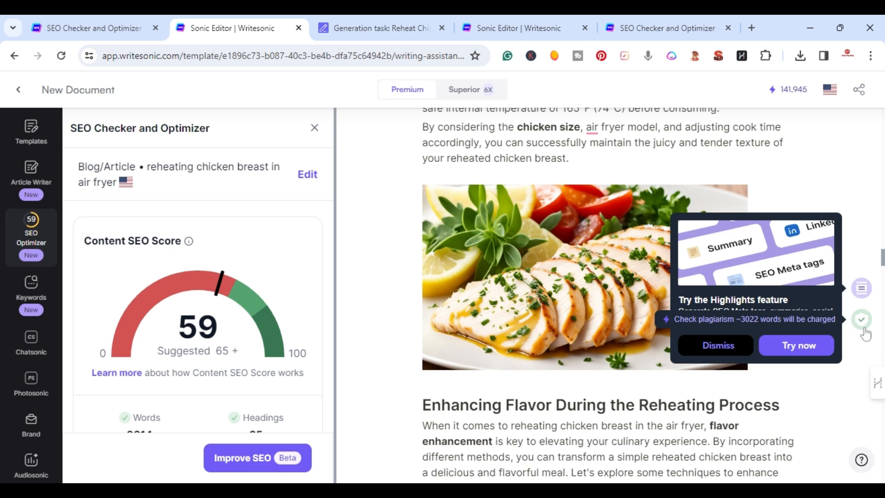
mouse_move(861, 332)
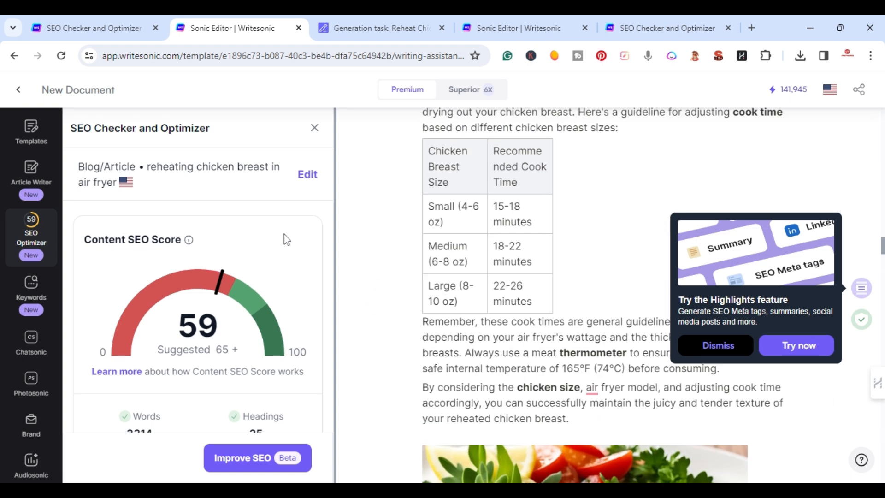
scroll("down", 3)
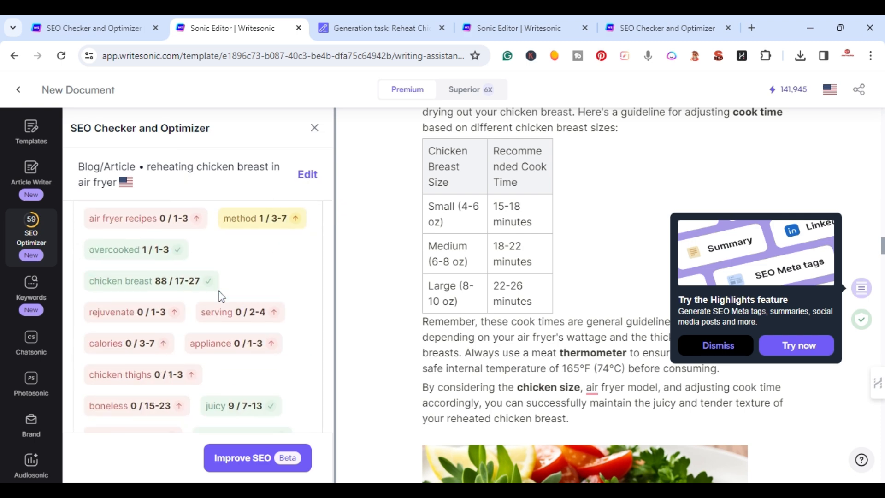
scroll("down", 3)
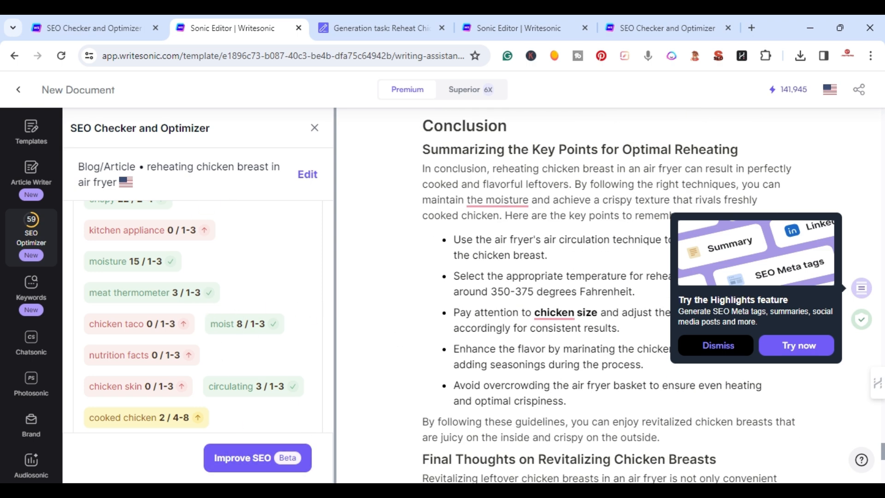
scroll("down", 3)
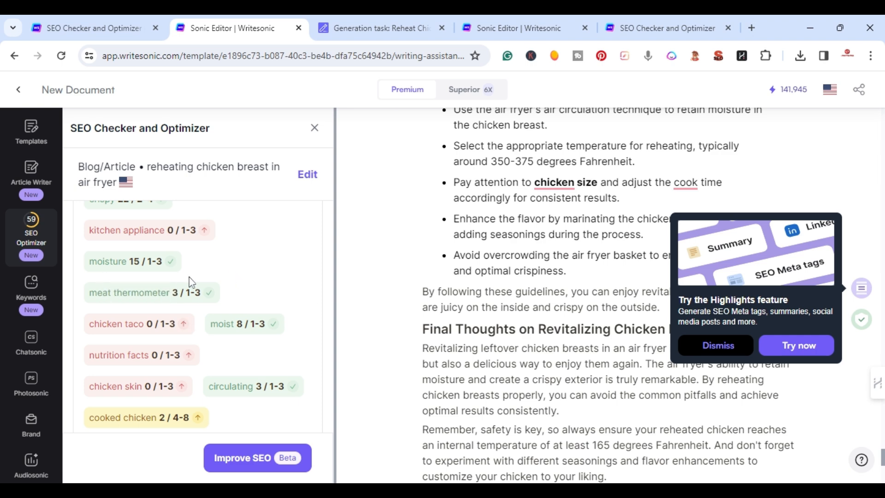
scroll("down", 3)
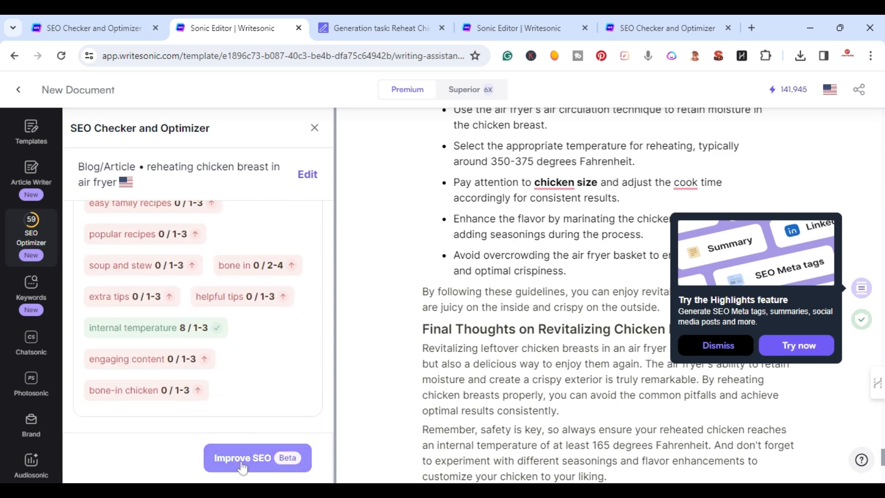
Step: Launch Improve SEO via Get Started to produce a side-by-side SEO-improved version
left_click(257, 458)
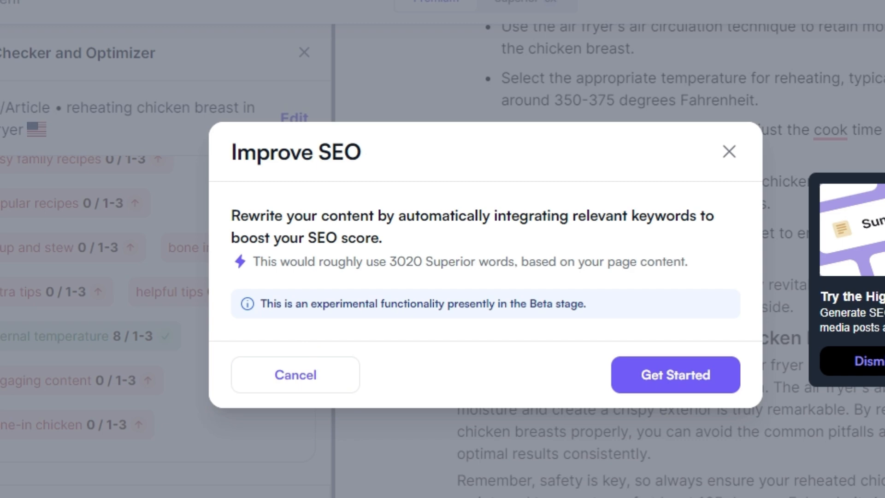
mouse_move(378, 247)
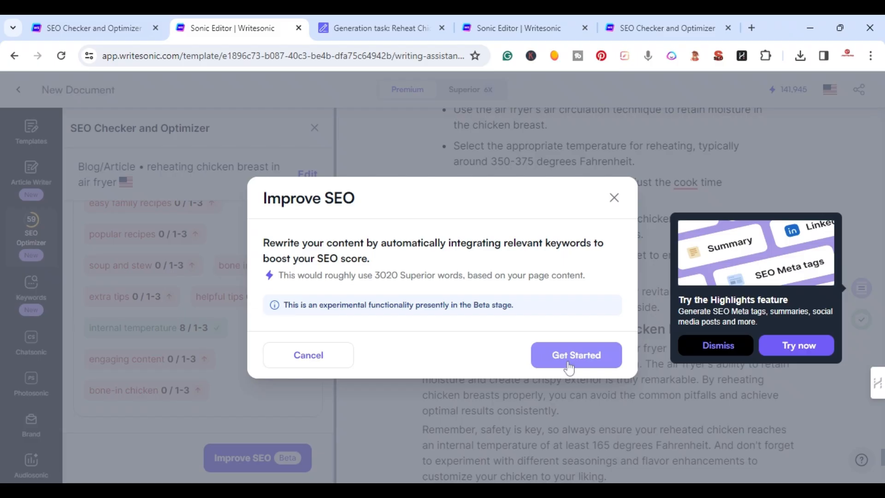
left_click(576, 354)
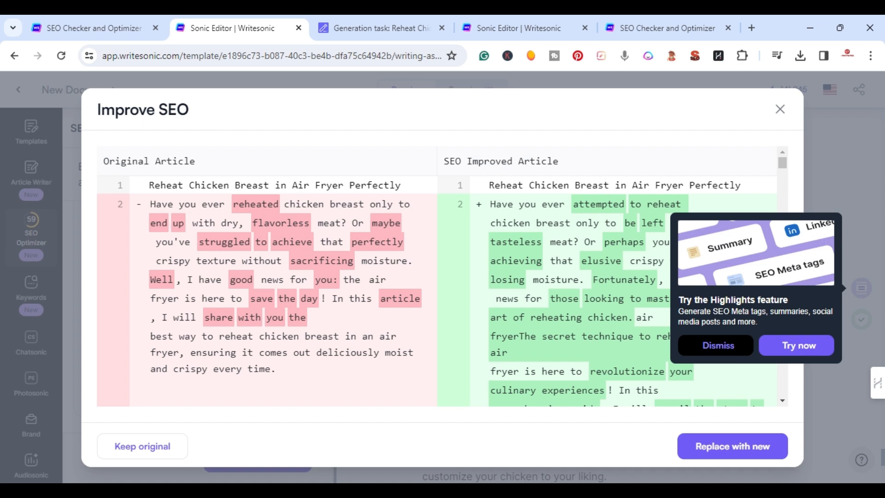
Step: Review terms still below target counts, then start the automatic SEO rewrite
scroll("down", 3)
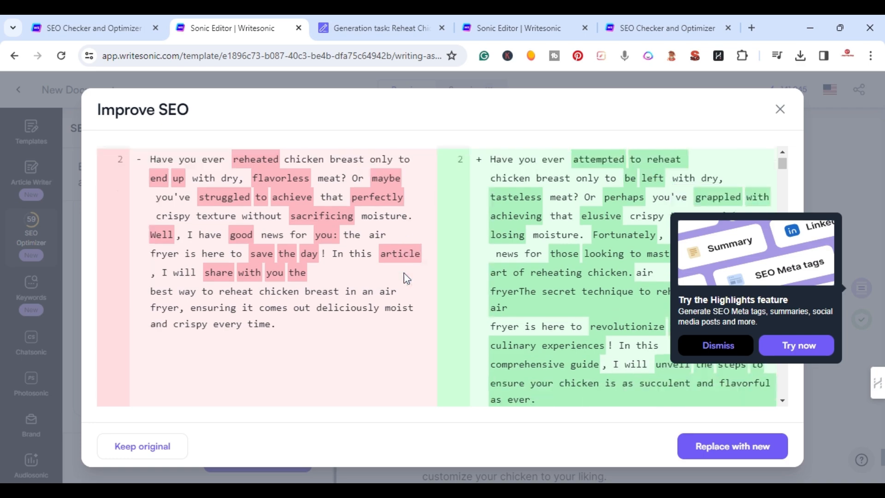
scroll("down", 3)
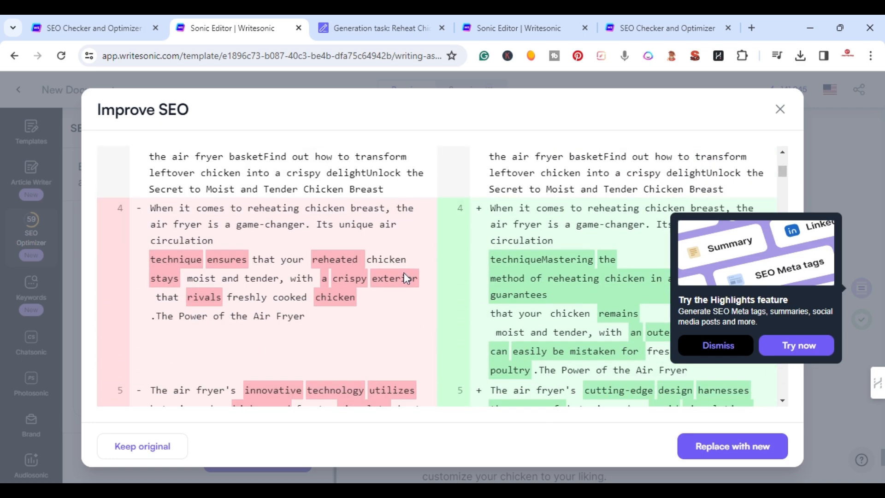
scroll("down", 3)
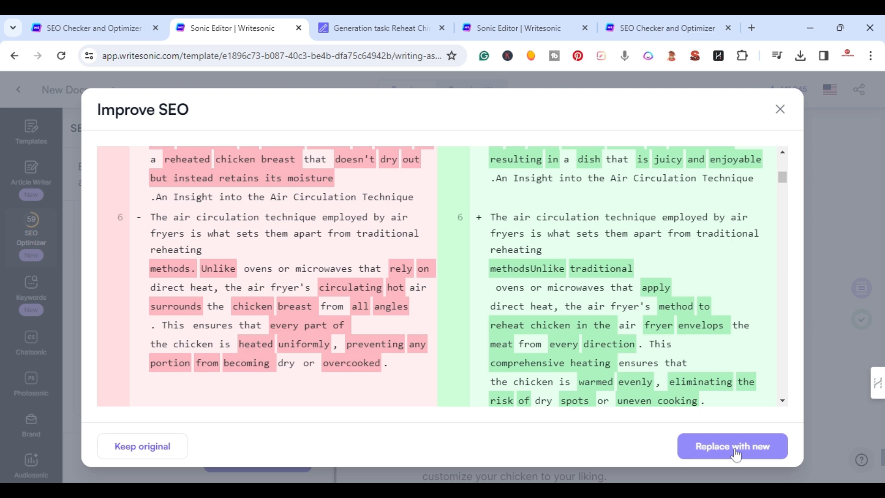
left_click(732, 446)
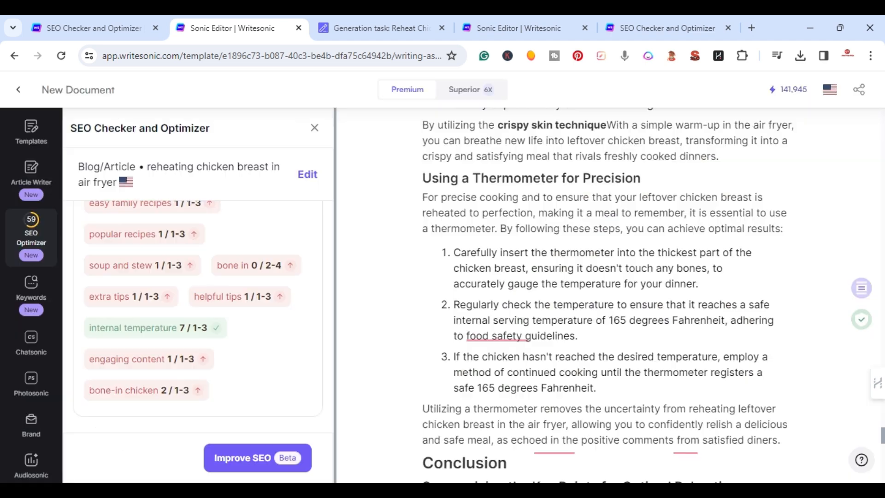
Step: Apply the SEO improvements and check the 69 score gauge and keyword list
left_click(257, 458)
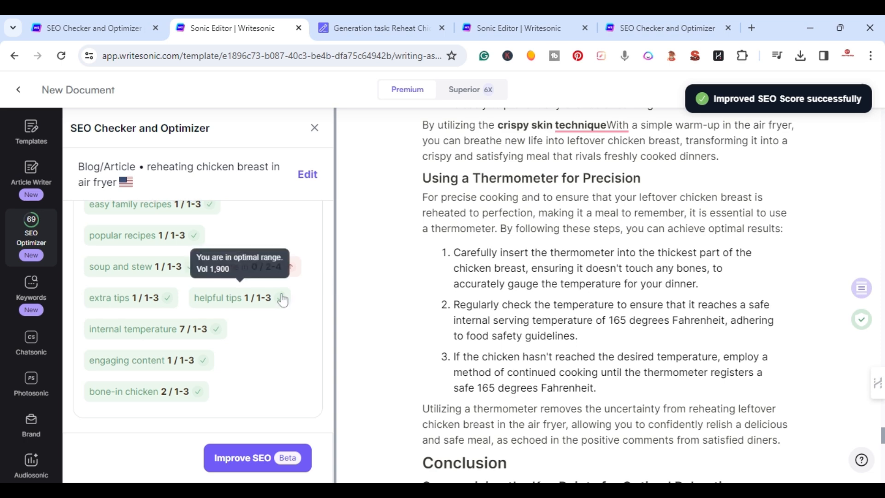
scroll("down", 3)
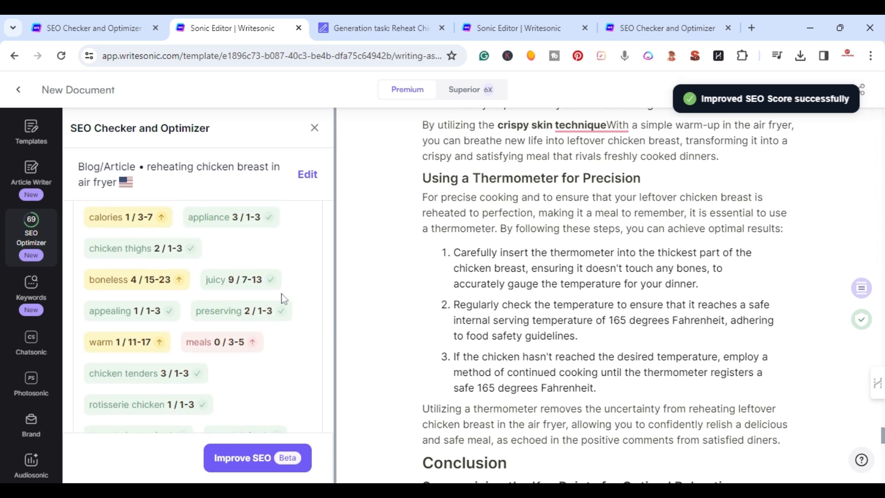
scroll("down", 3)
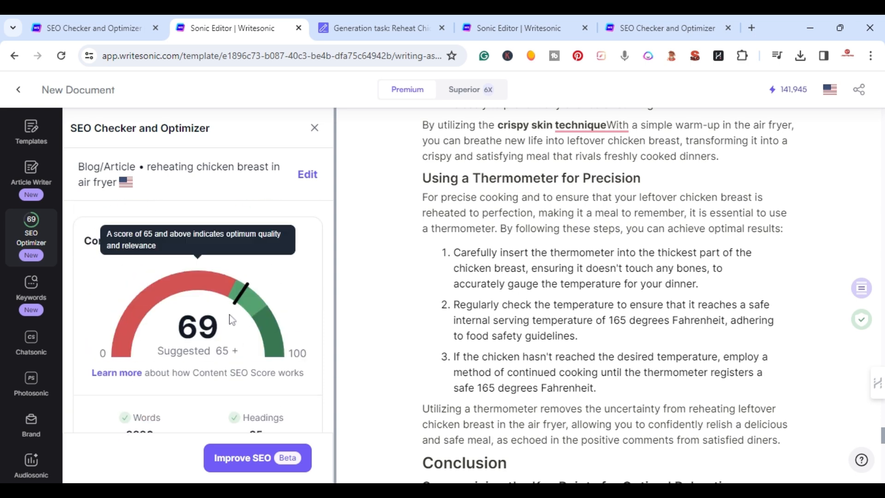
scroll("down", 3)
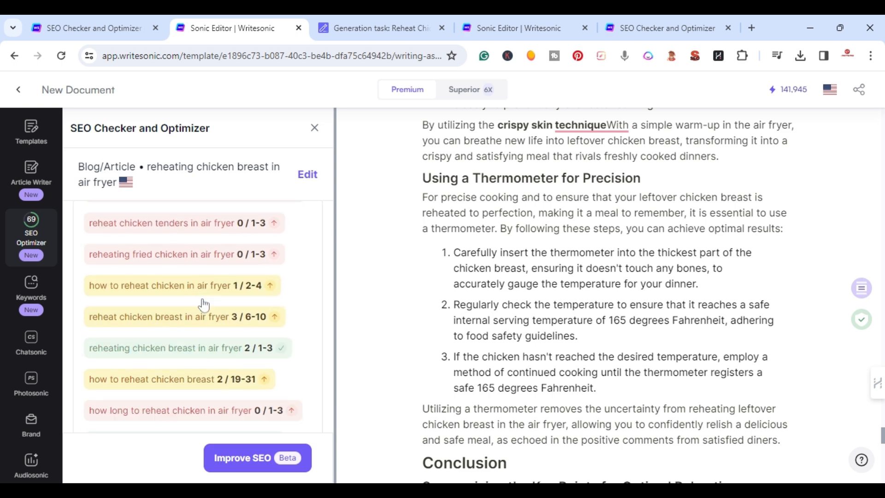
scroll("down", 3)
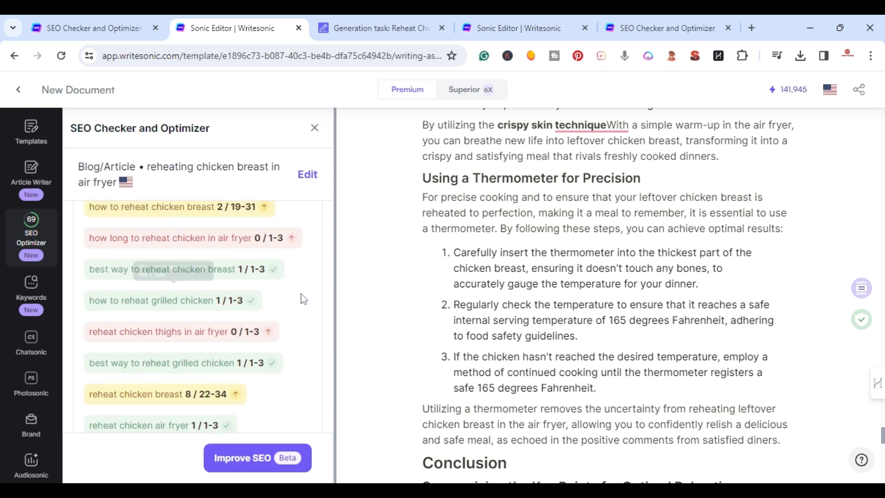
scroll("down", 3)
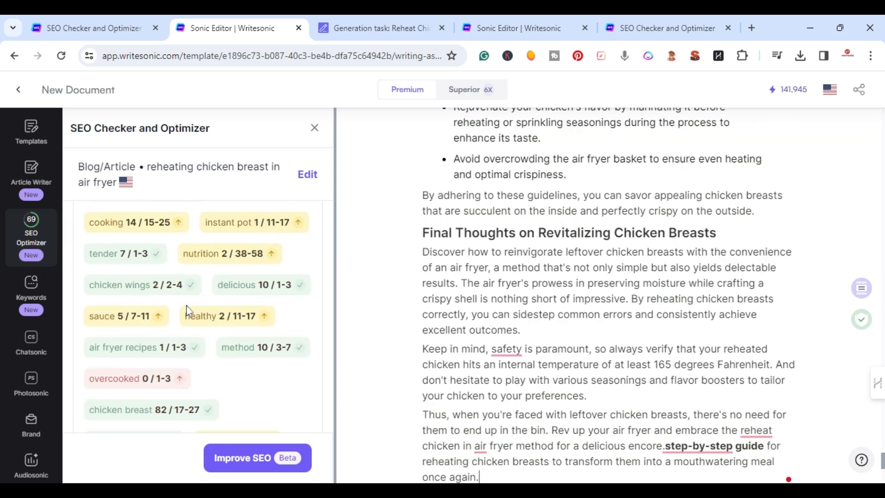
scroll("down", 3)
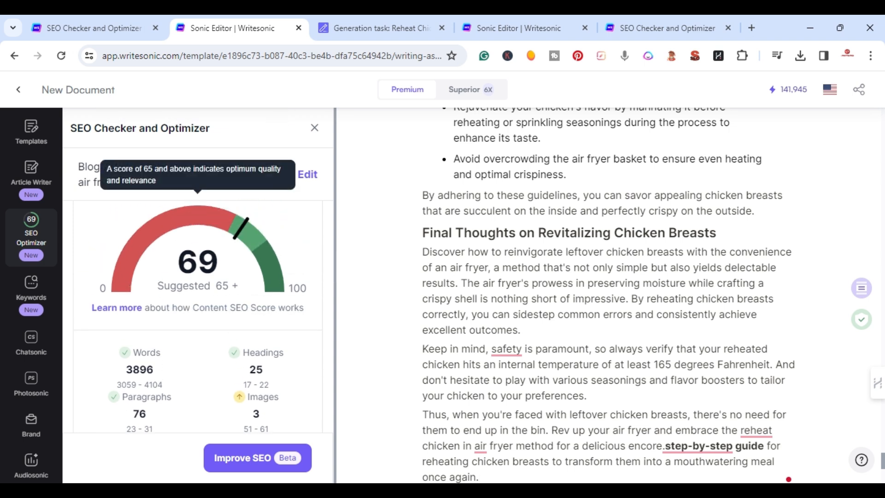
Step: Review the Common Competitor Terms list and the displayed meta tags and summary
left_click(480, 477)
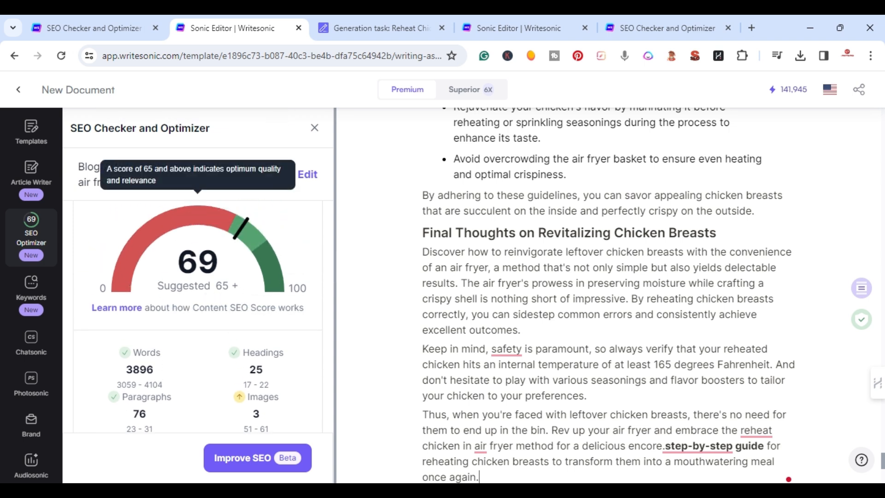
scroll("down", 3)
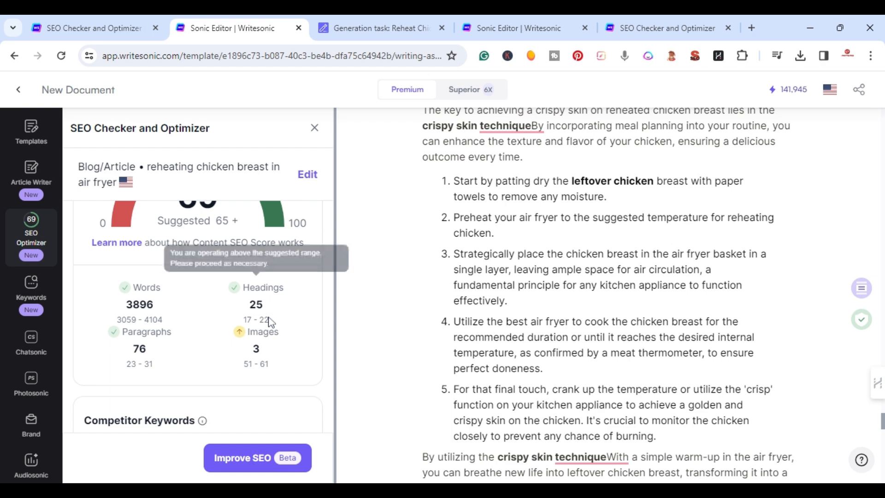
scroll("down", 3)
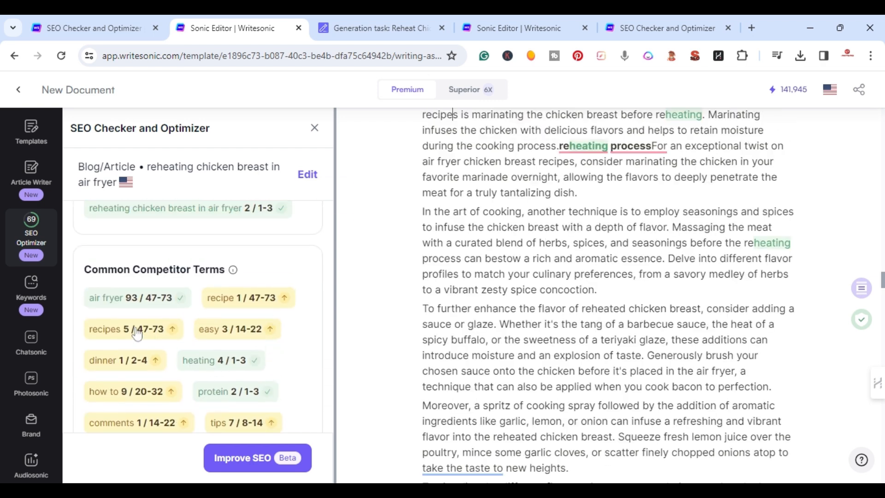
scroll("down", 3)
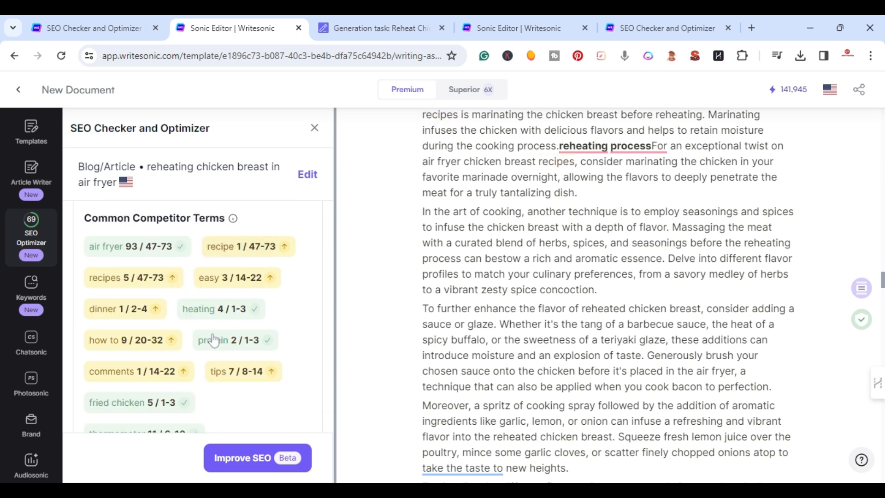
scroll("down", 3)
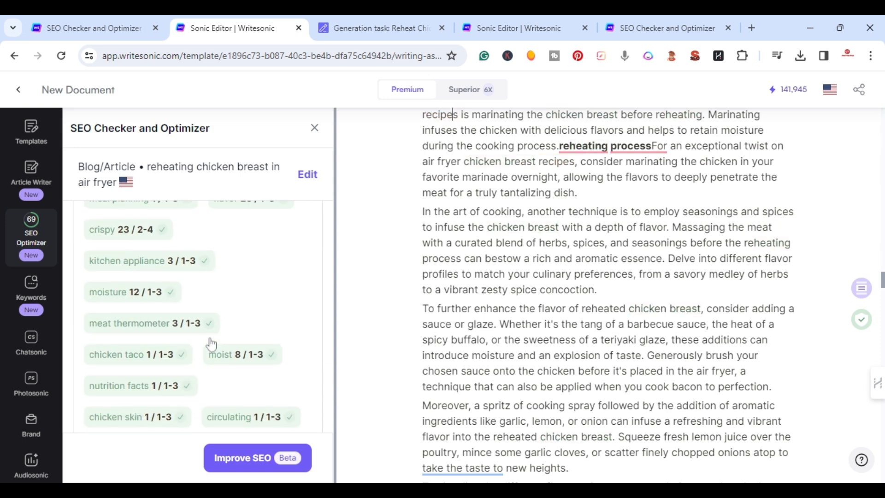
scroll("down", 3)
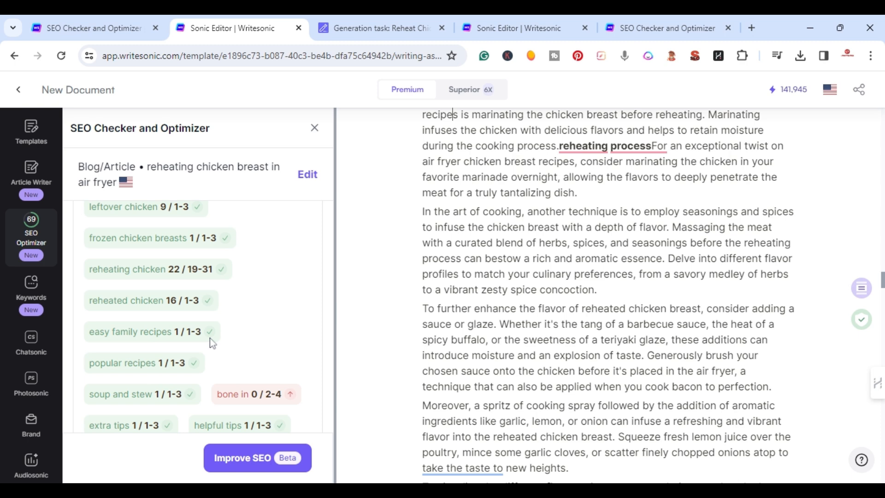
scroll("down", 3)
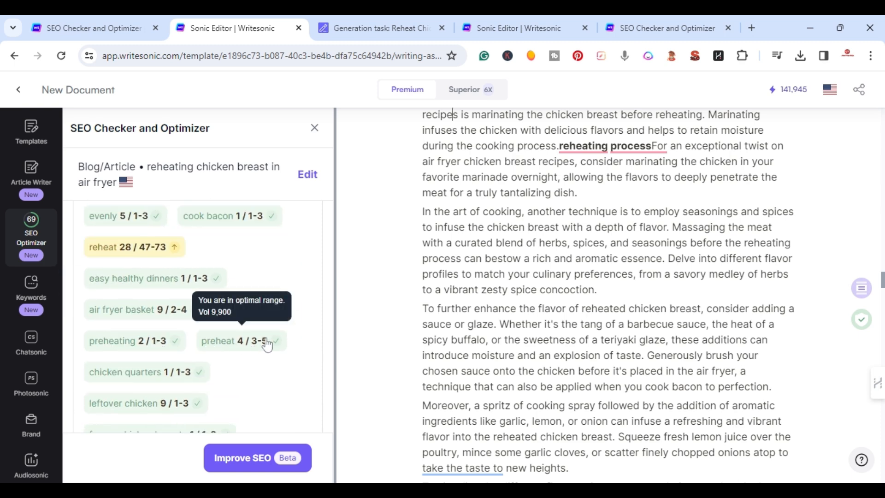
scroll("down", 3)
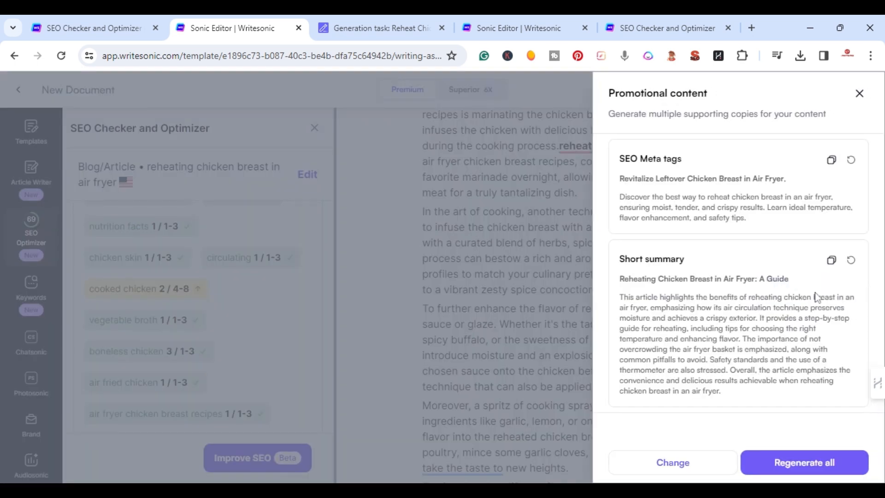
Step: Close the Promotional content panel and scroll through the article's cook-time tables
left_click(672, 462)
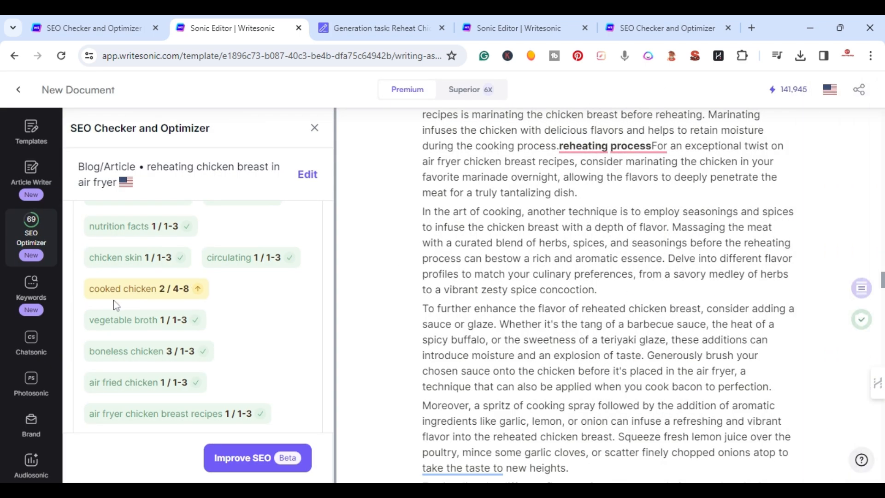
scroll("down", 3)
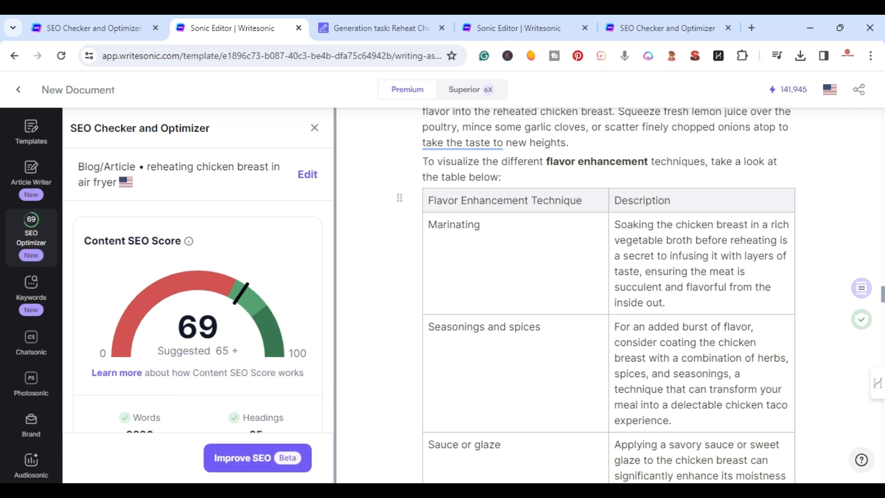
scroll("down", 3)
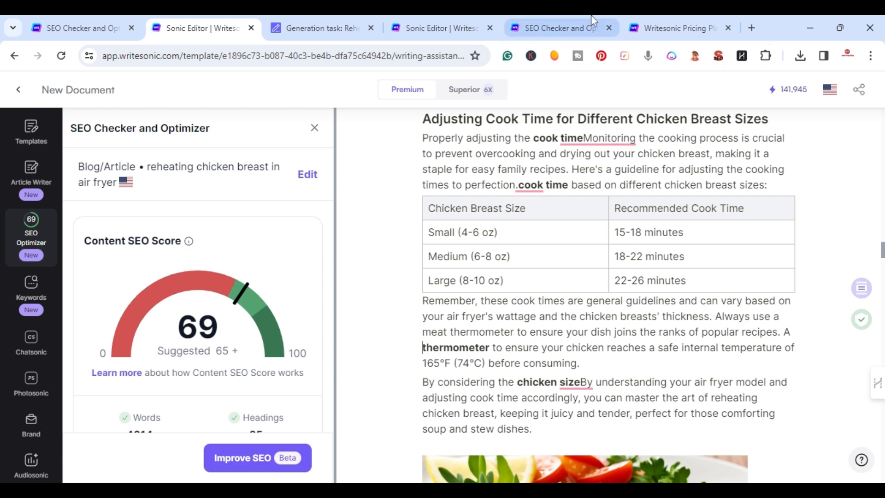
Step: Compare annual pricing (Individual $16.67, Teams $25) and return to monthly prices
left_click(677, 28)
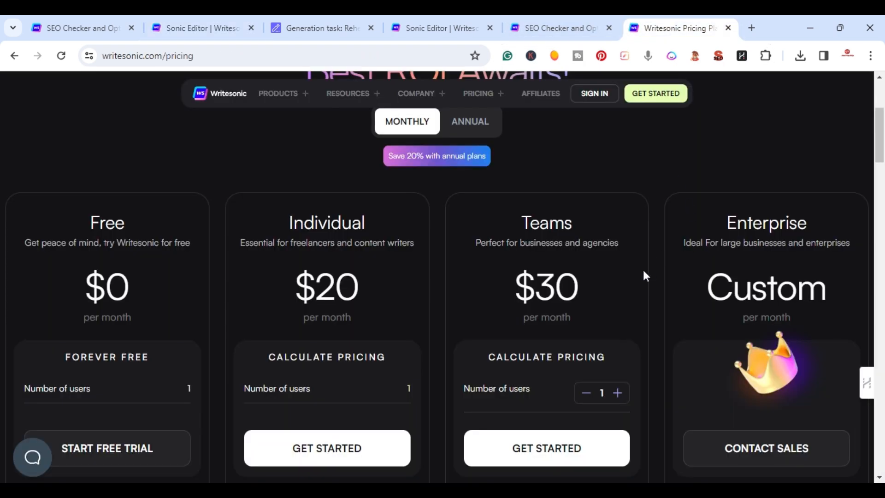
mouse_move(98, 265)
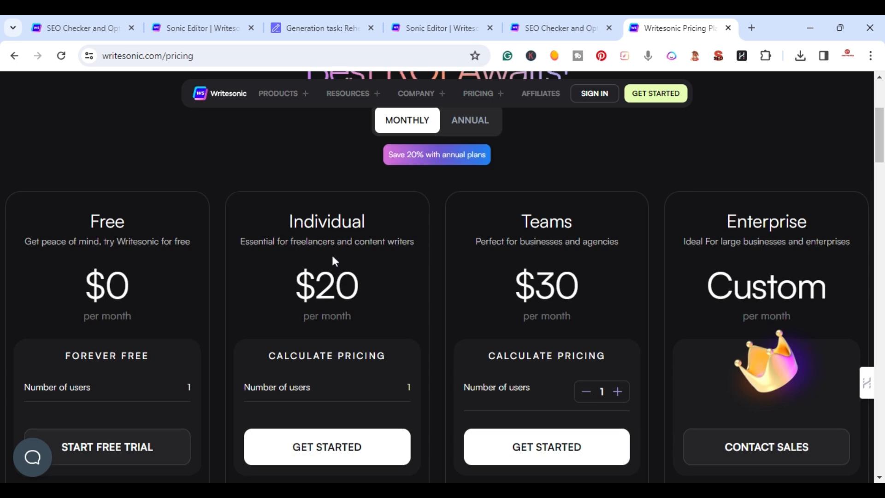
scroll("down", 3)
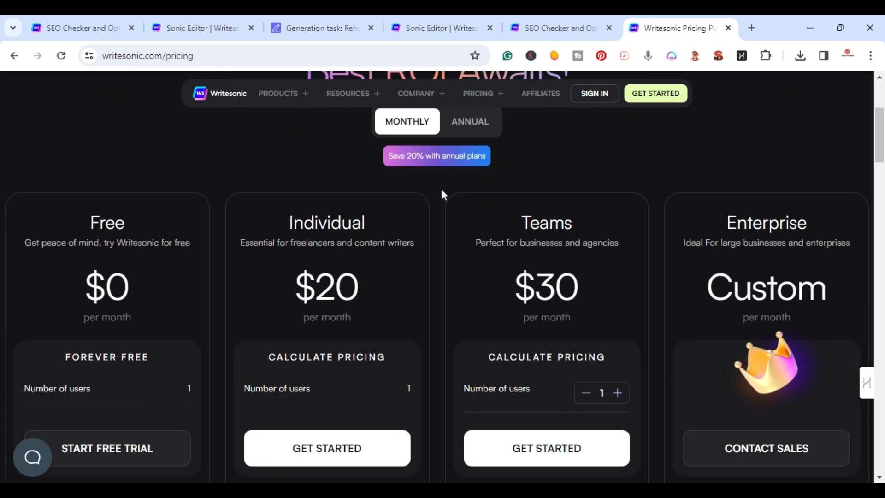
left_click(469, 121)
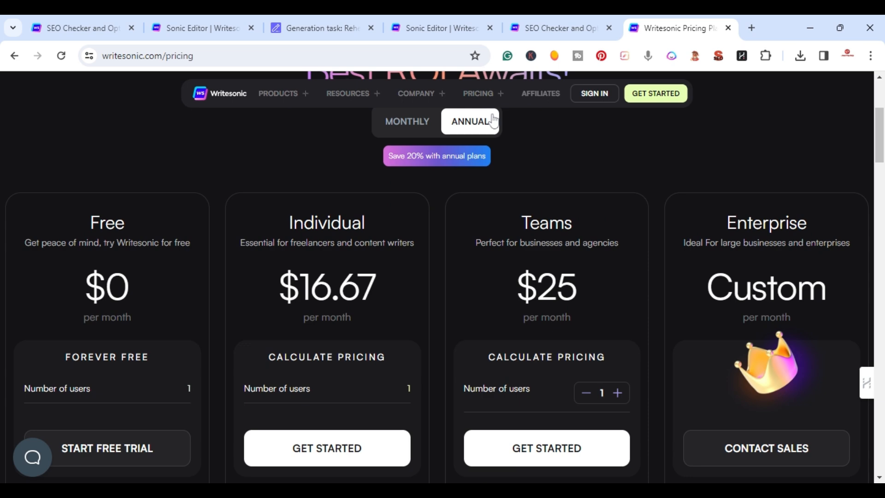
left_click(406, 122)
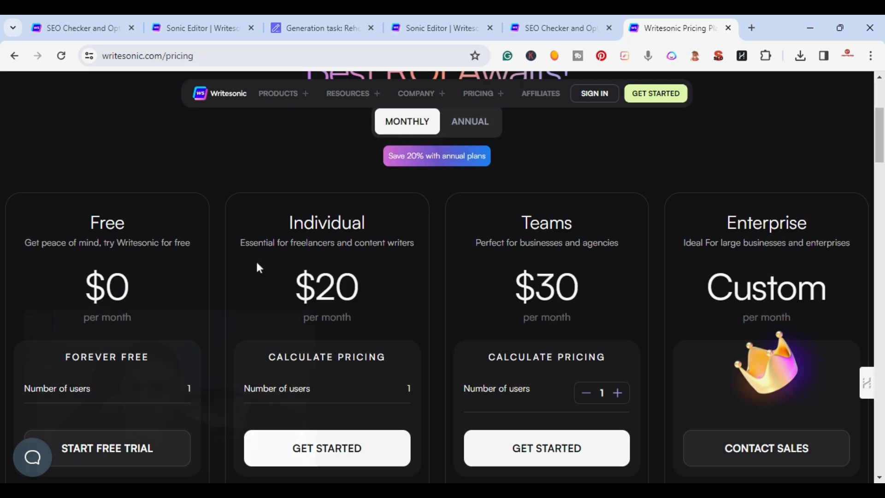